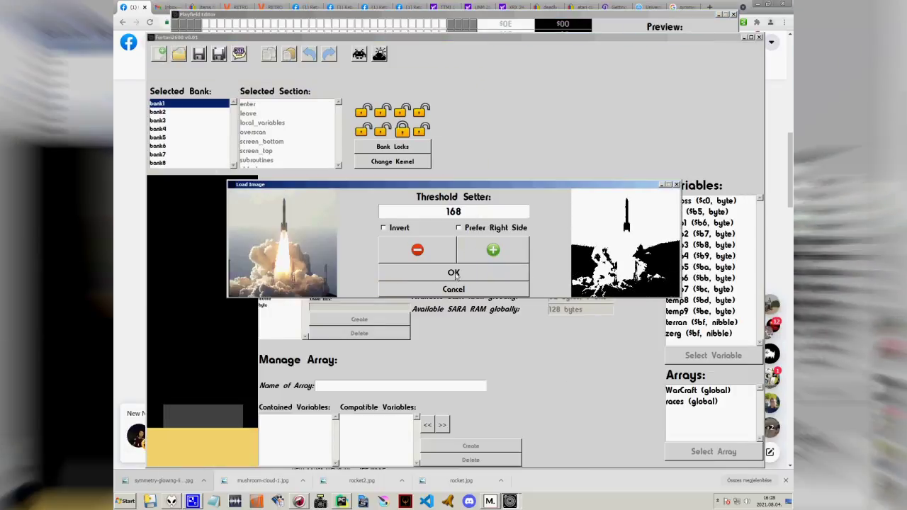
# Step: Import the rocket launch image at threshold 168 into the playfield grid
pyautogui.click(453, 272)
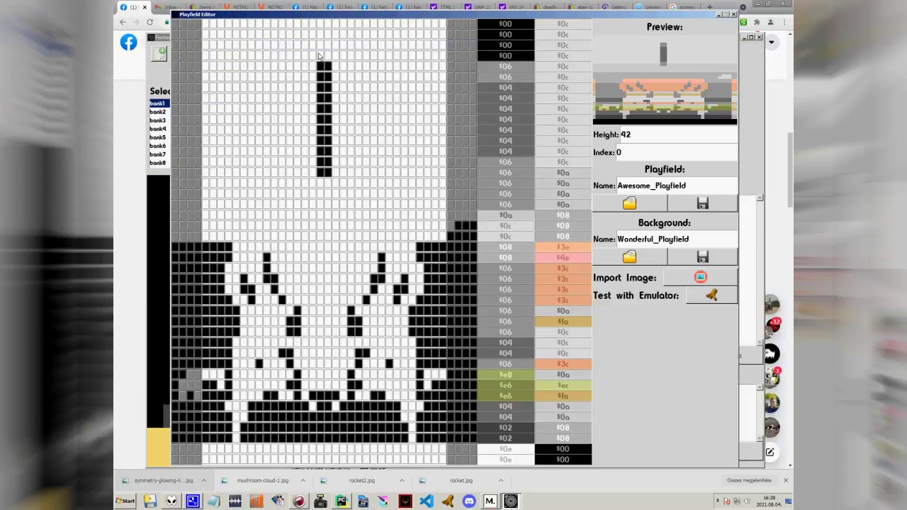
pyautogui.click(700, 277)
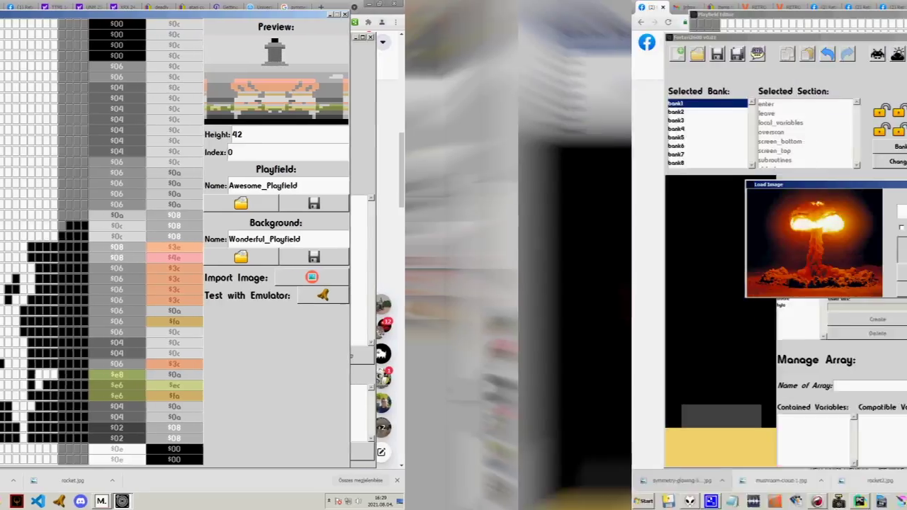